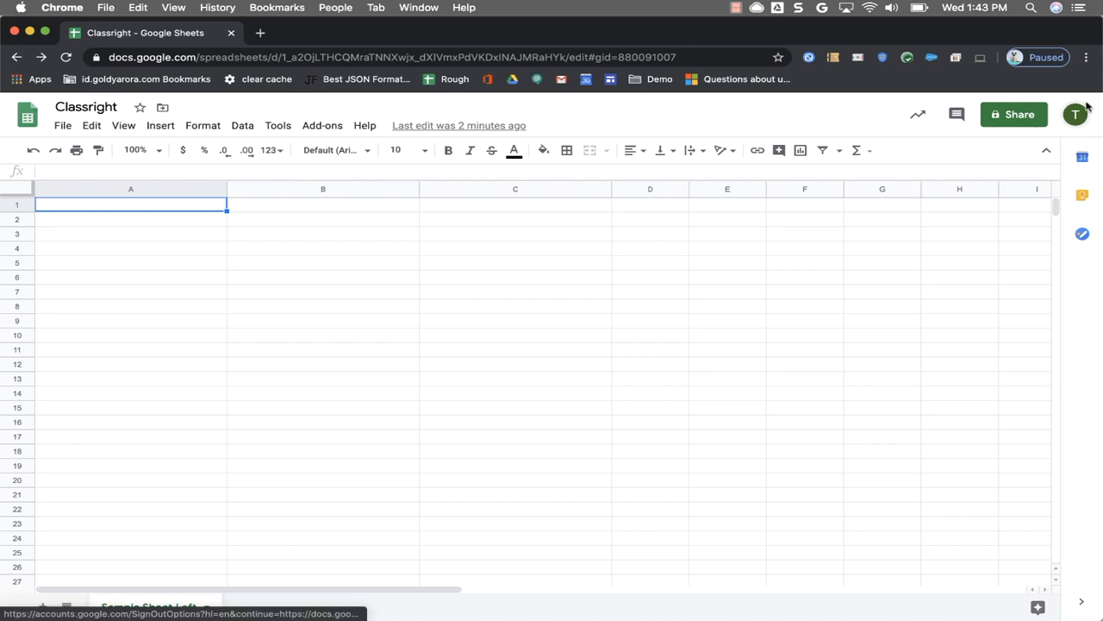
- Check which Google account is signed in, then close the account details
left_click(1075, 115)
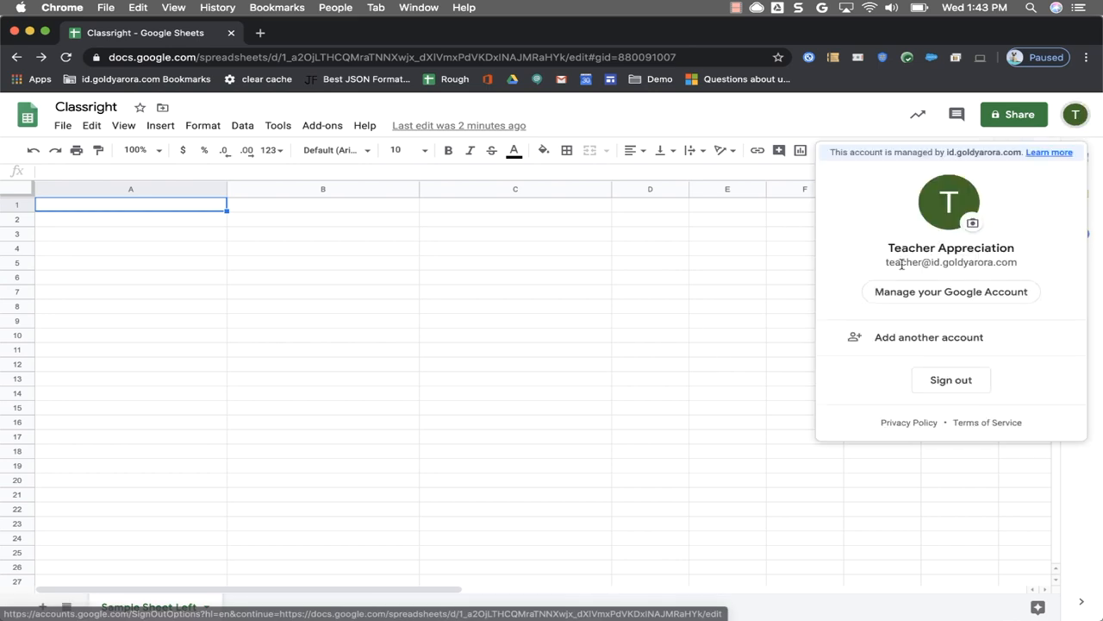
left_click(728, 262)
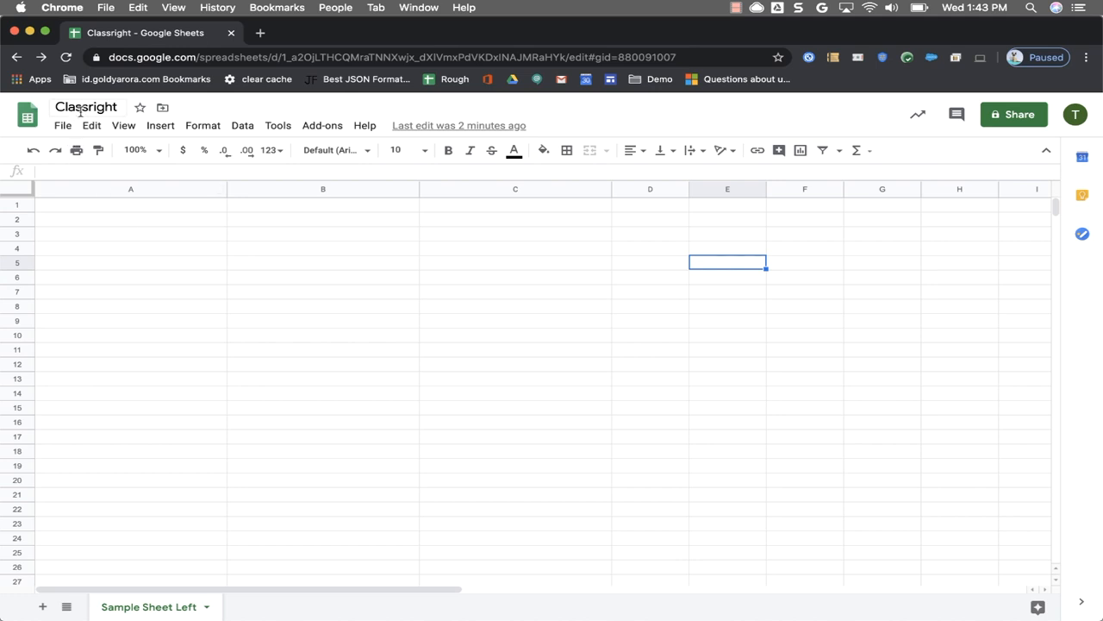
left_click(86, 106)
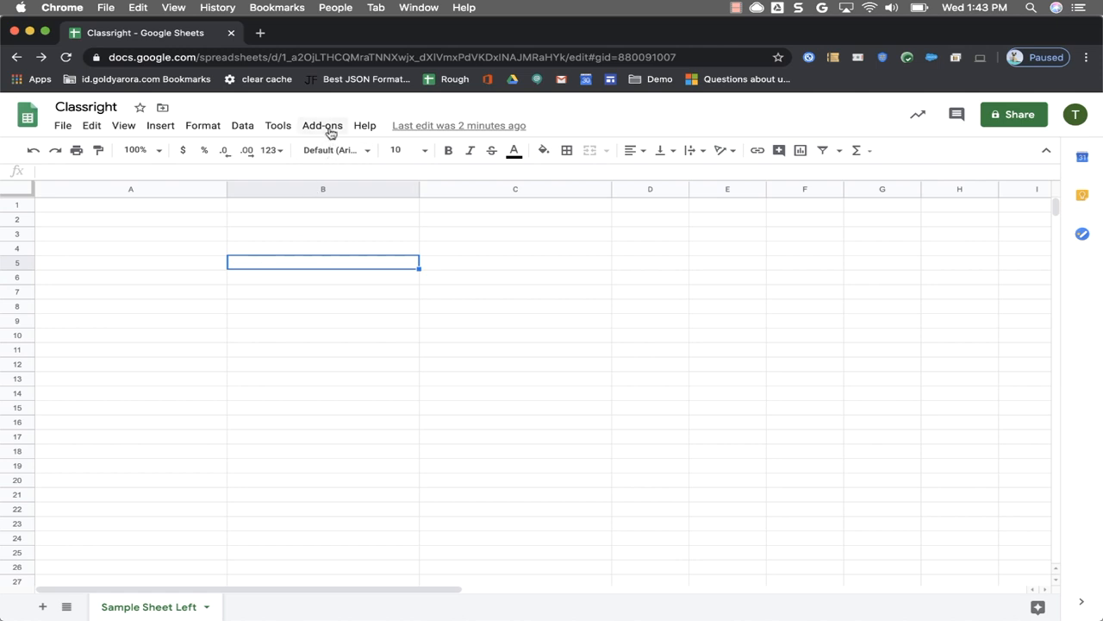
- Search the add-on marketplace for 'class' and begin installing Classright
left_click(322, 124)
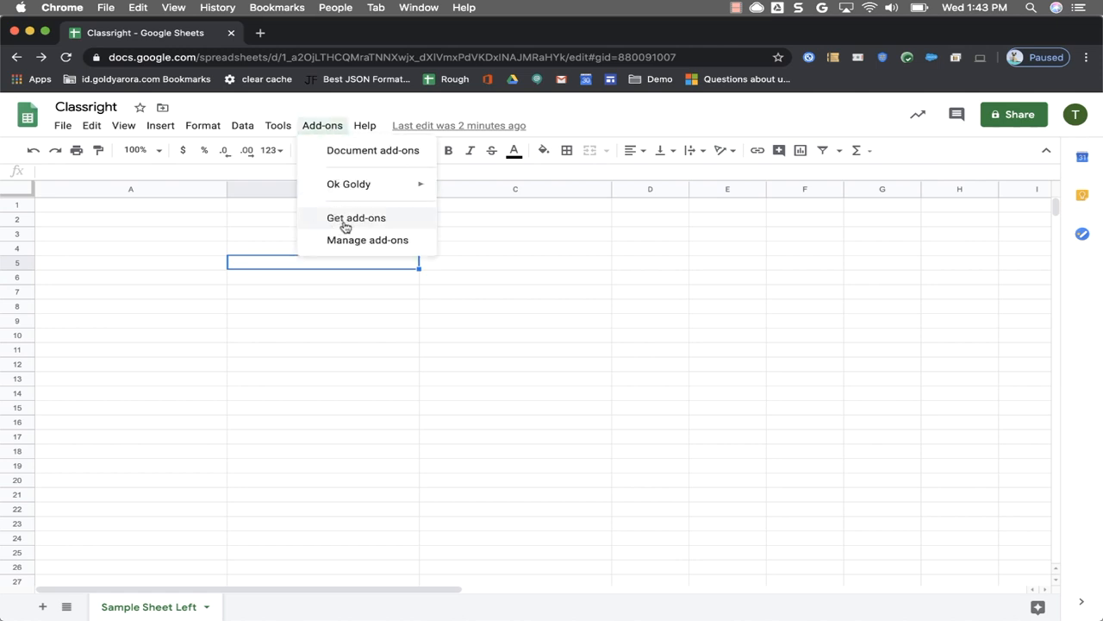
left_click(356, 217)
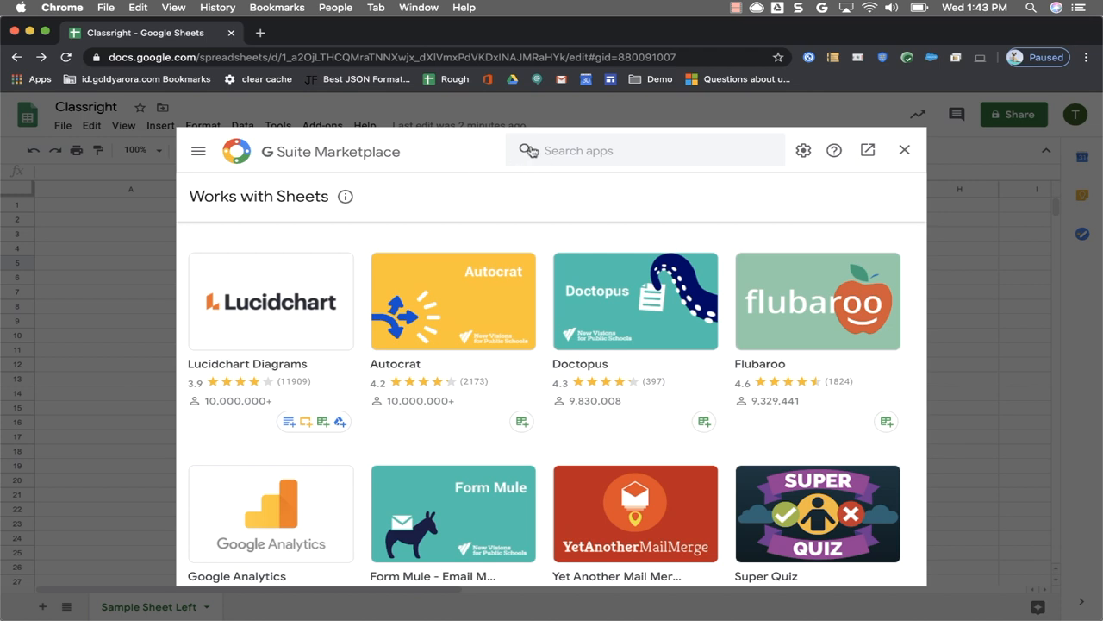
type("classright")
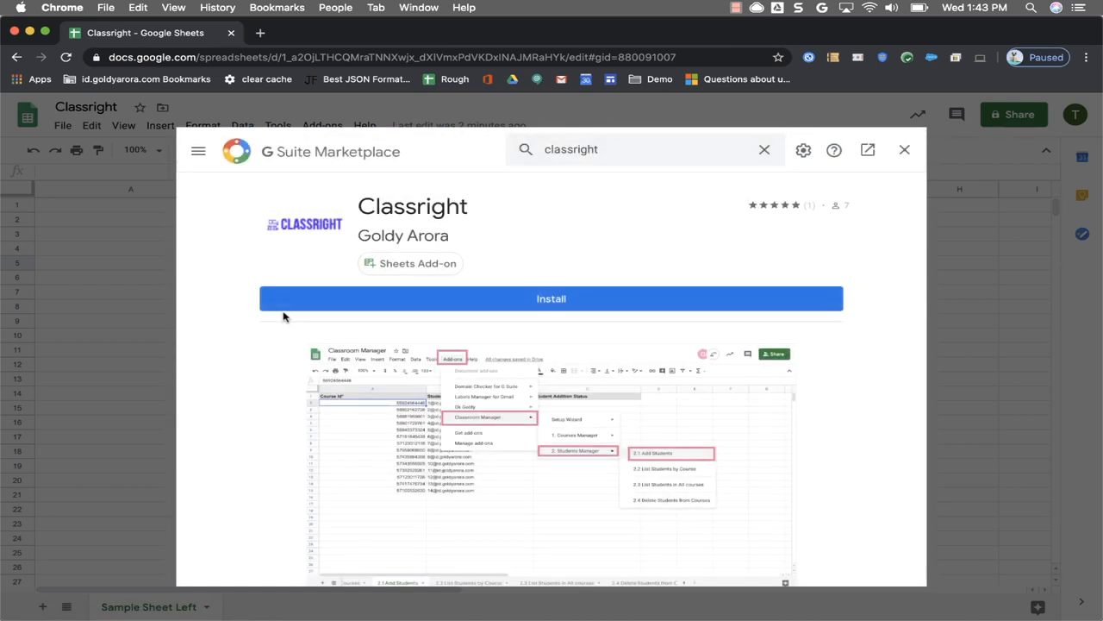
left_click(551, 298)
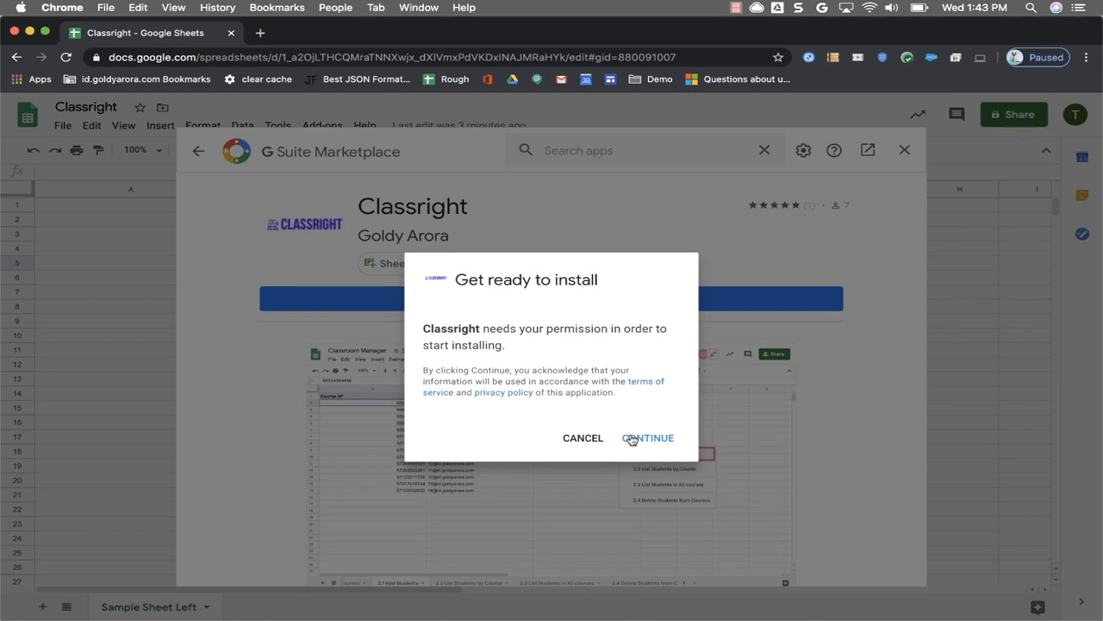
- Pick the signed-in account, review the Classroom classes permission, and allow Classright access
left_click(648, 438)
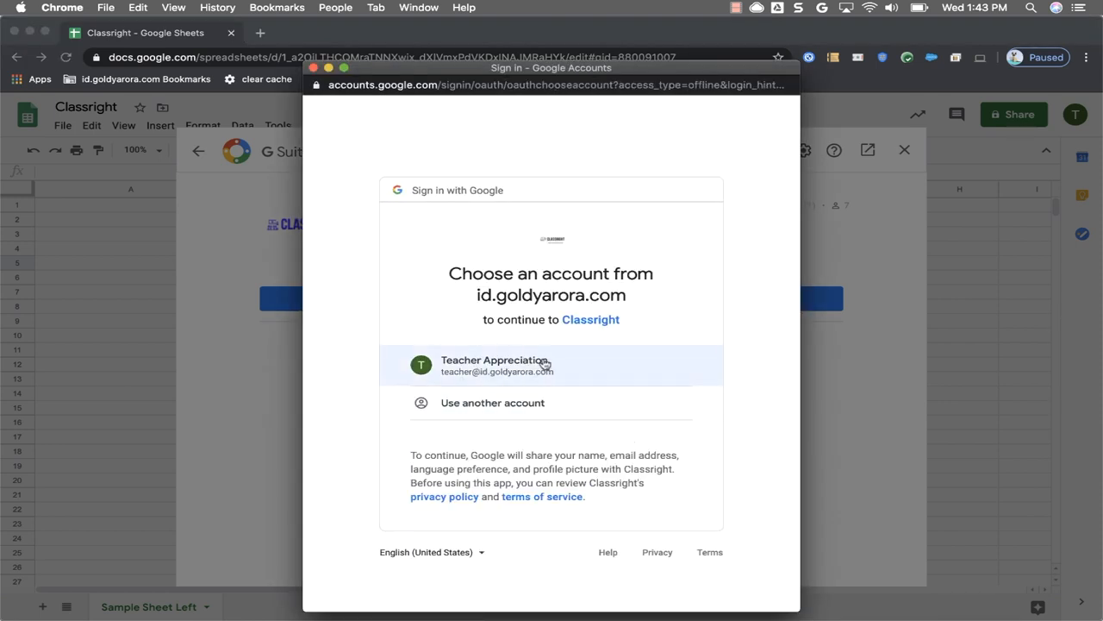
left_click(551, 365)
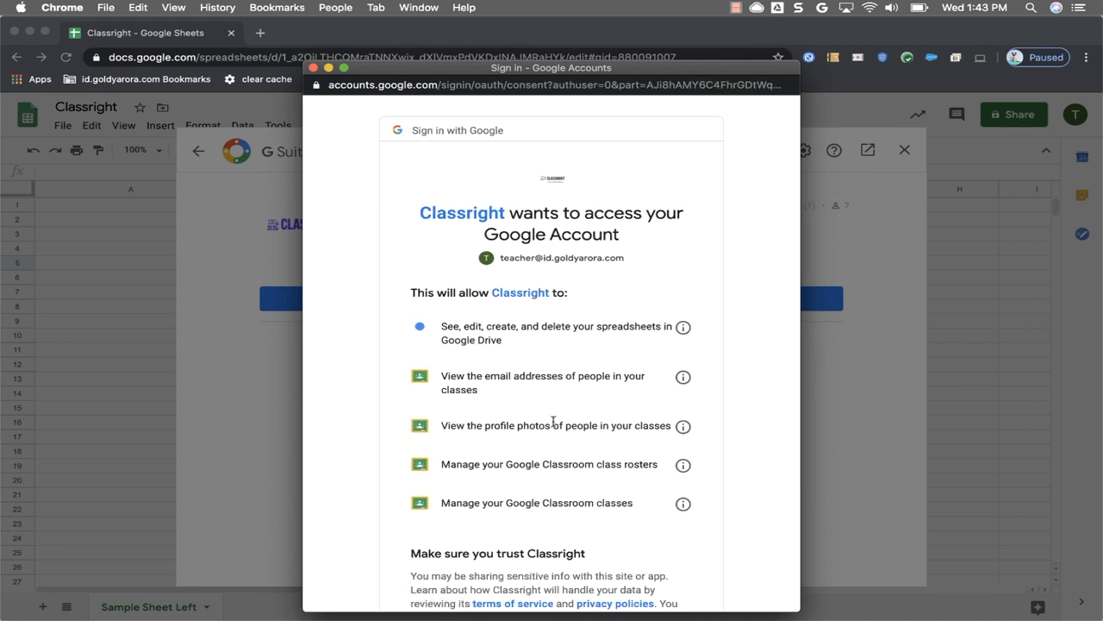
mouse_move(552, 401)
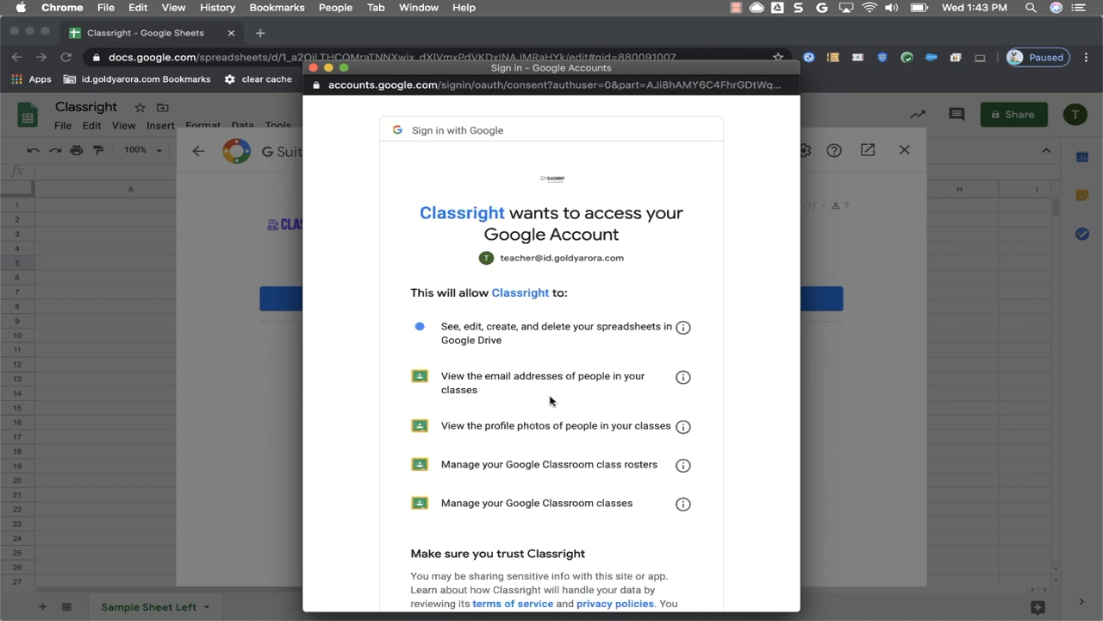
scroll("down", 3)
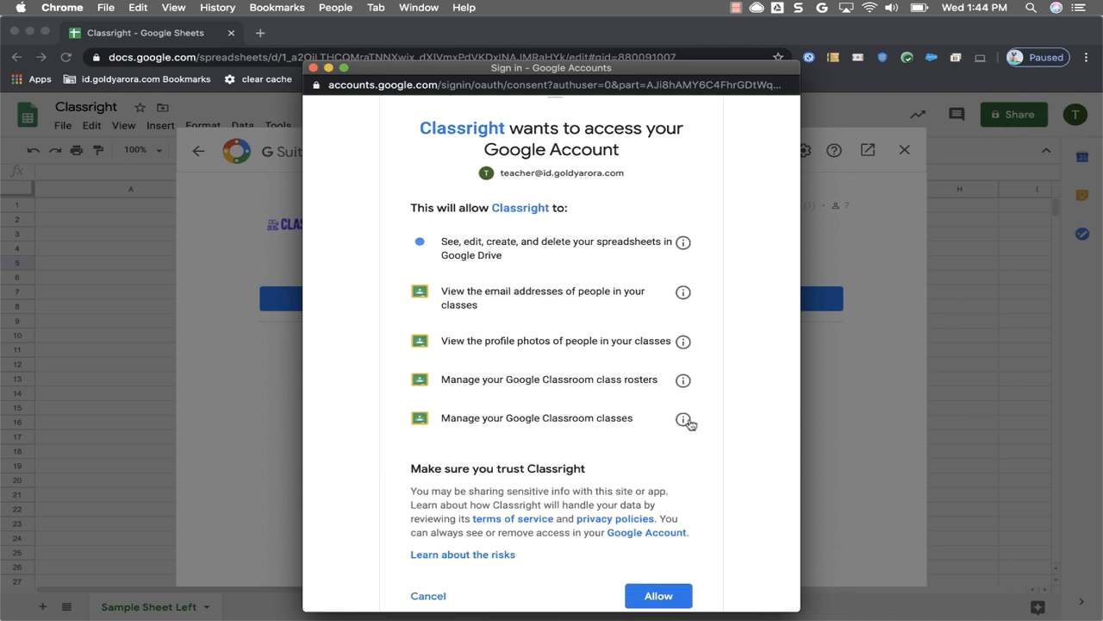
left_click(684, 418)
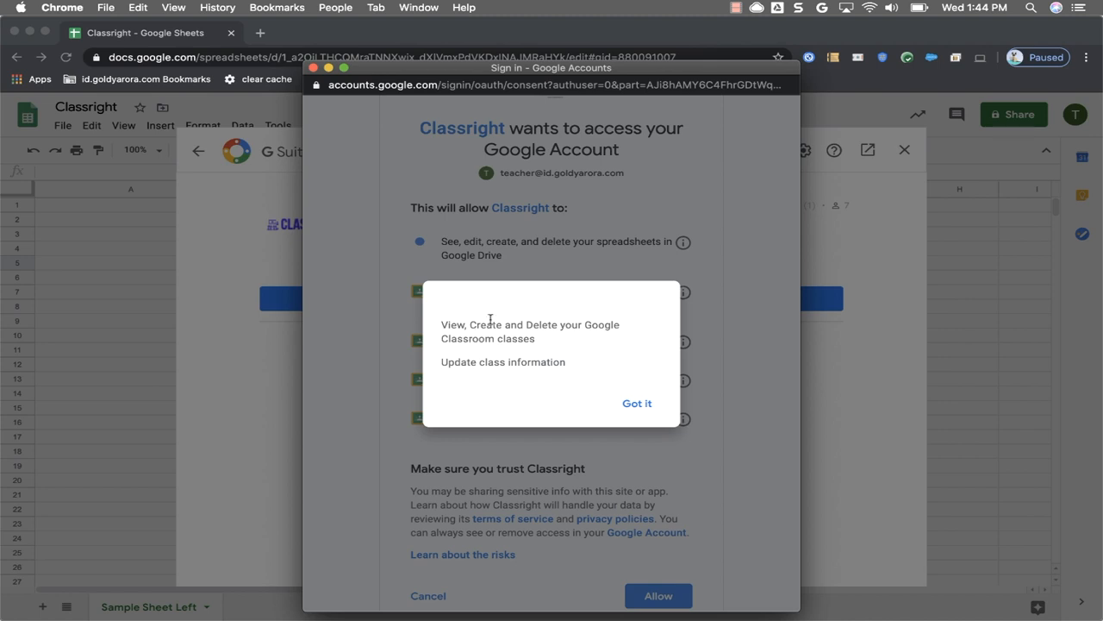
left_click(637, 402)
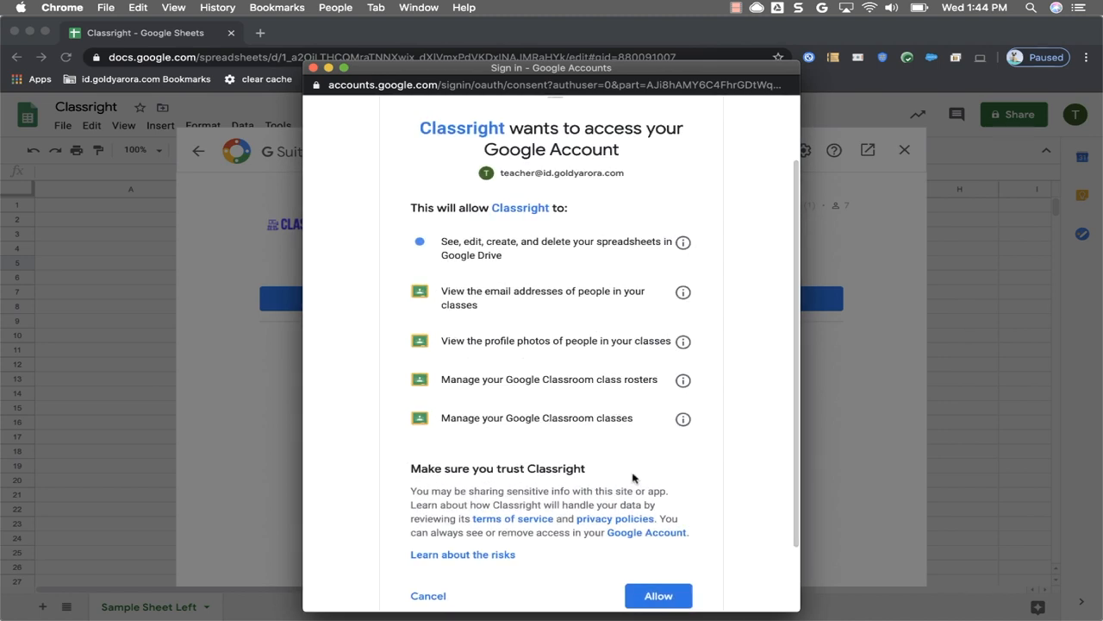
scroll("down", 3)
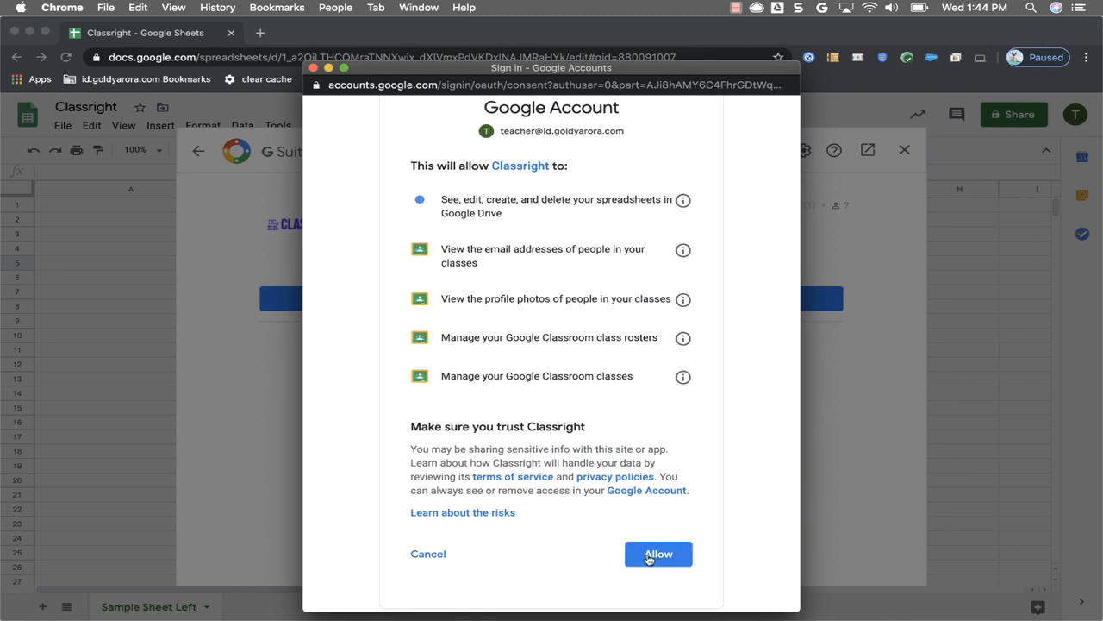
left_click(658, 554)
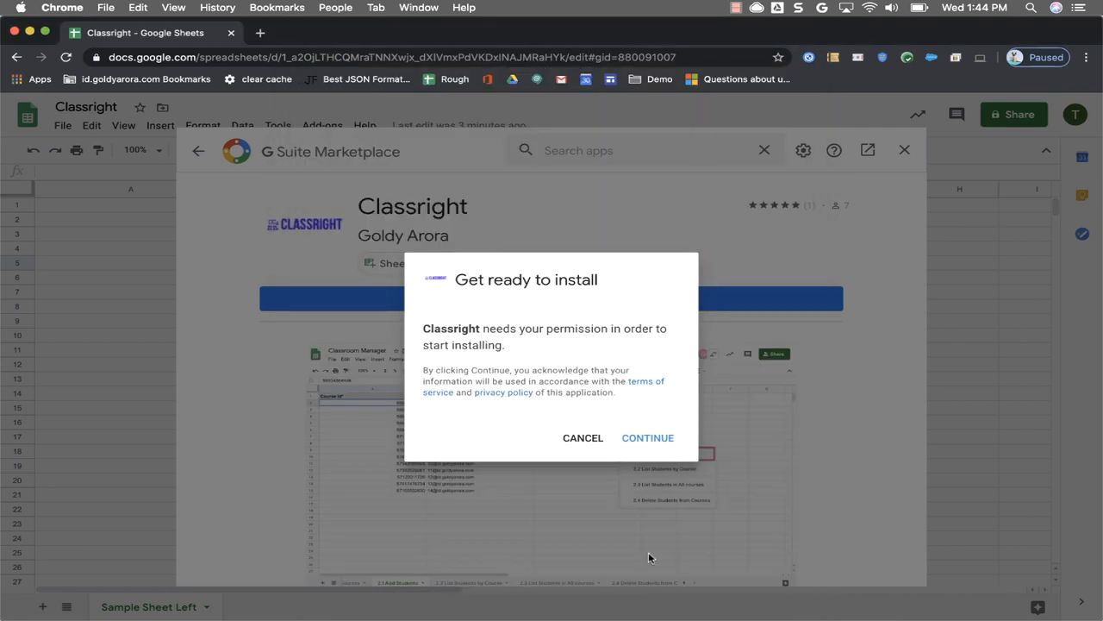
- Confirm the Classright install and close the G Suite Marketplace window
left_click(647, 437)
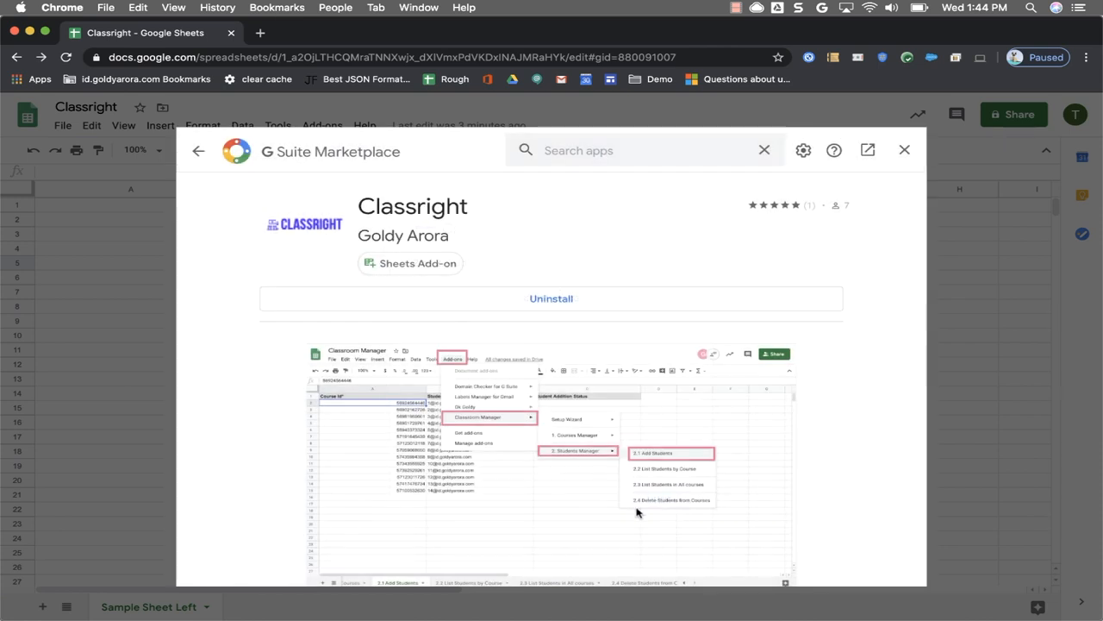
mouse_move(898, 177)
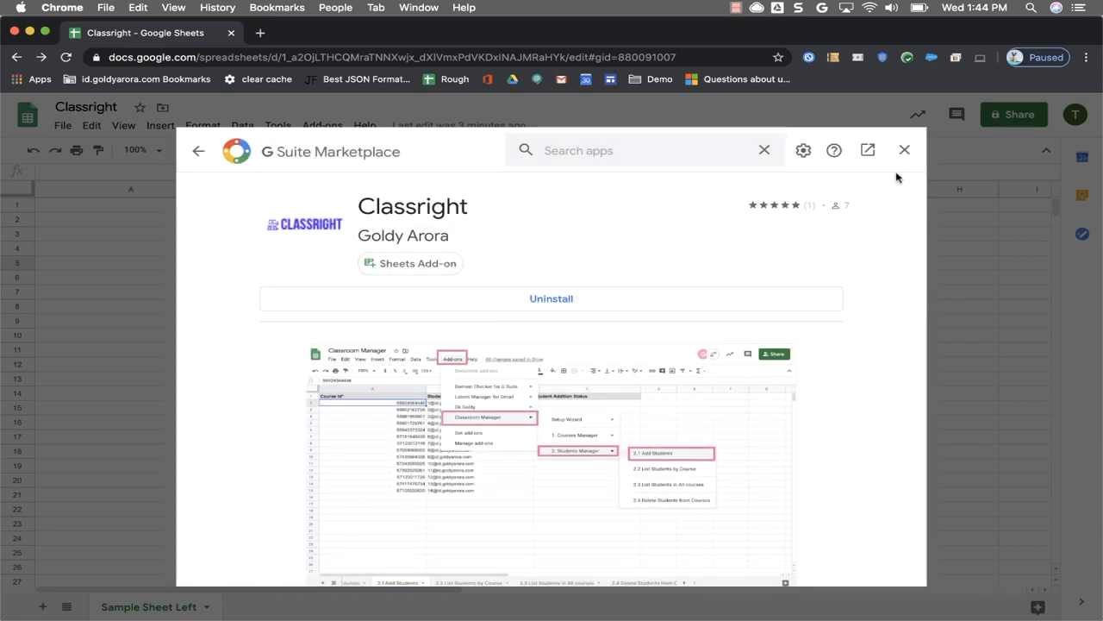
left_click(905, 150)
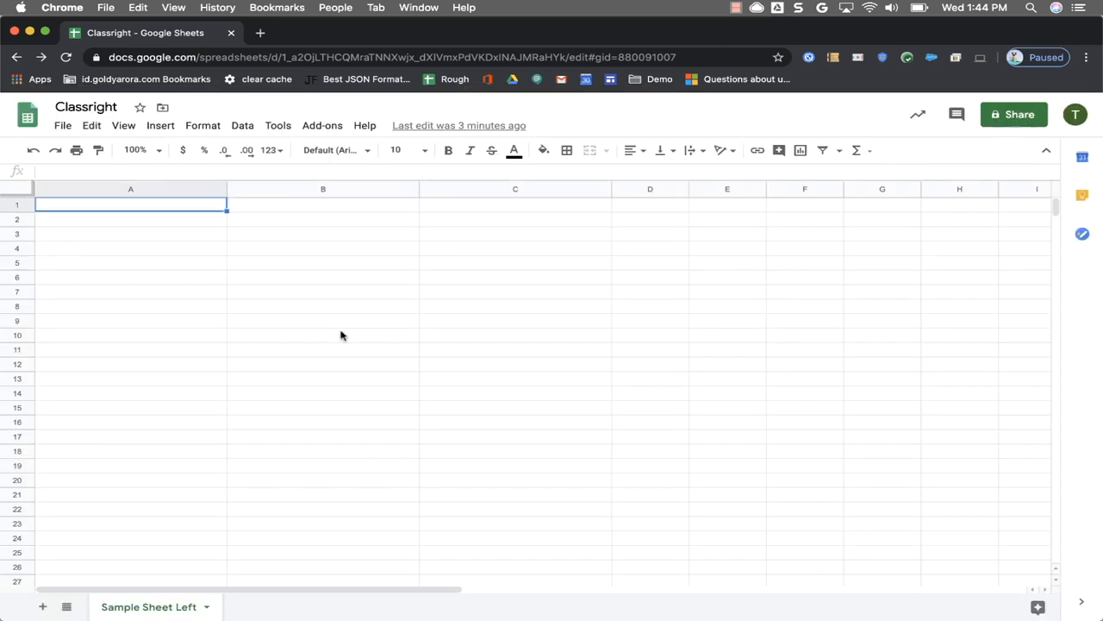
- Run Classright's Setup Wizard 'Create Sheets' to generate tabs like 1.1 Create Courses
left_click(322, 124)
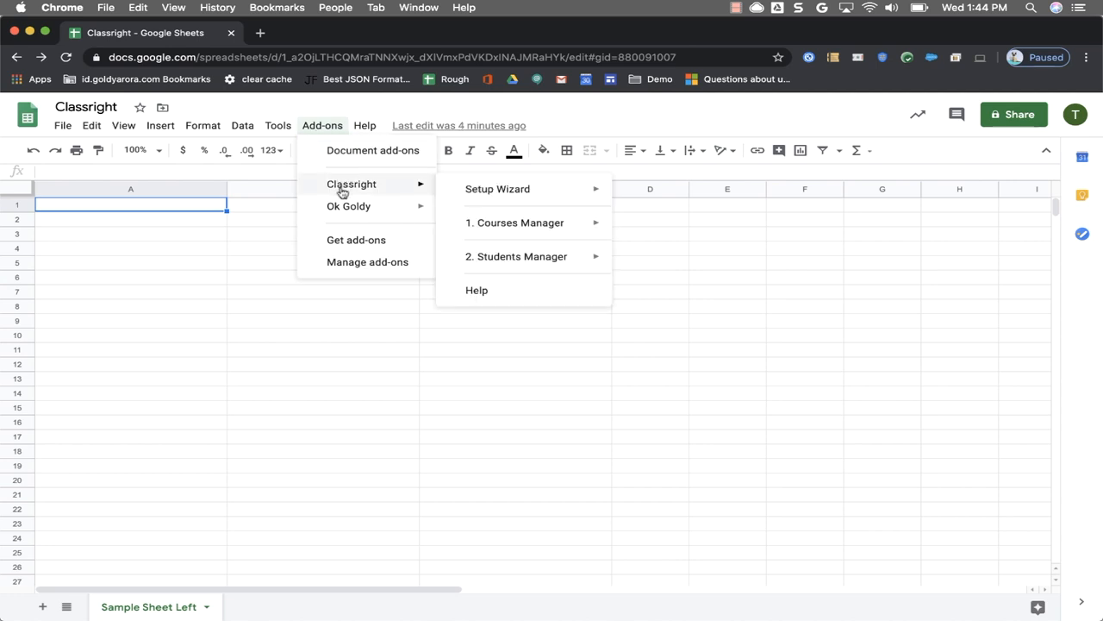
mouse_move(498, 189)
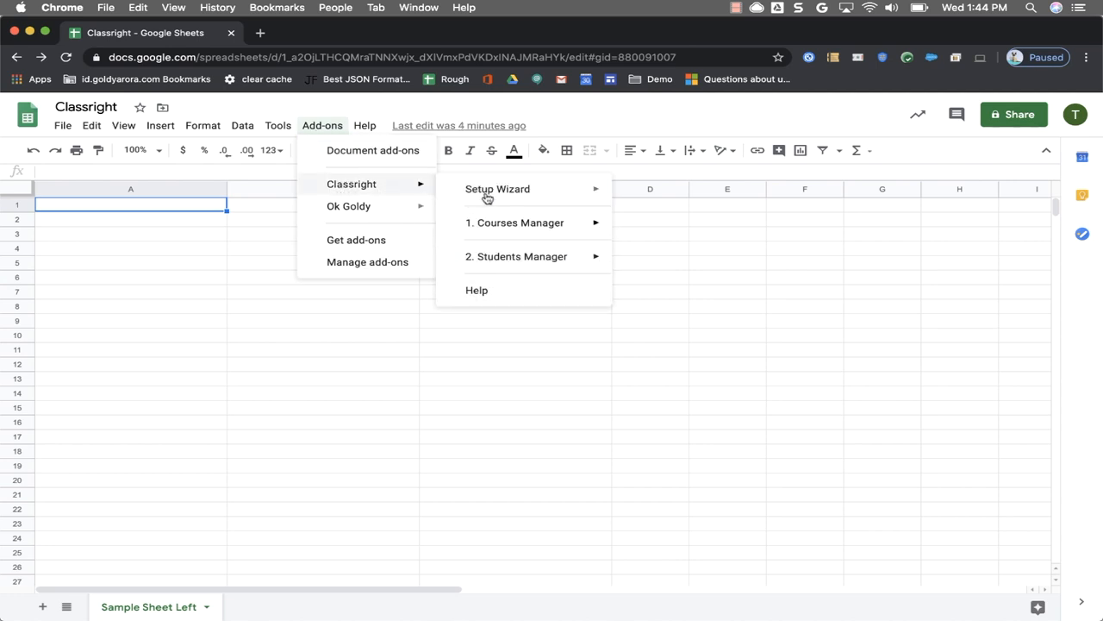
mouse_move(497, 189)
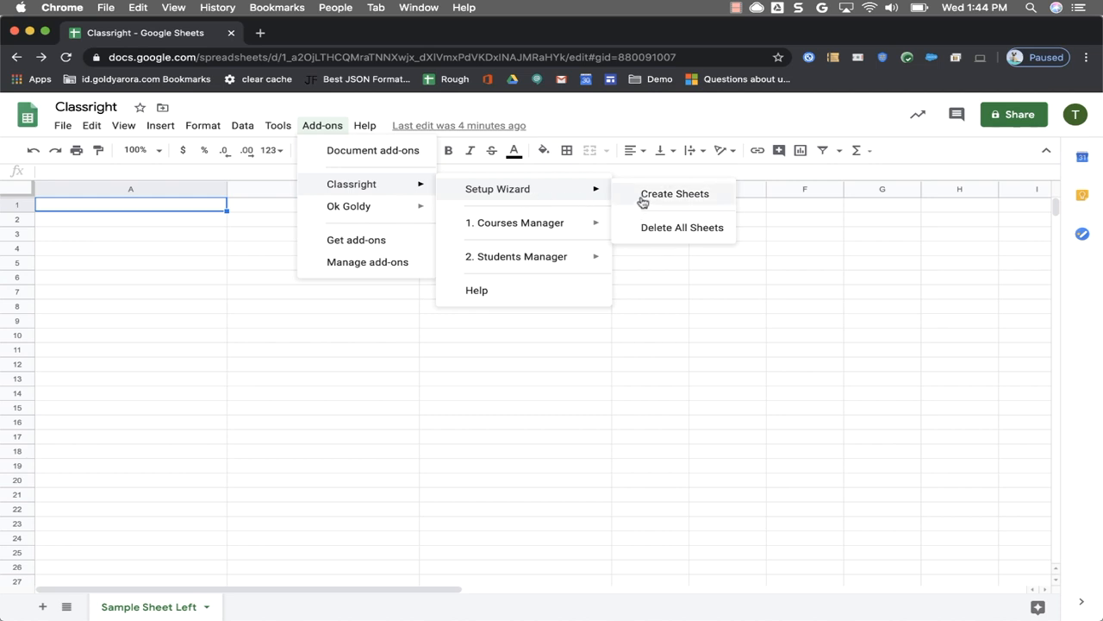
left_click(674, 193)
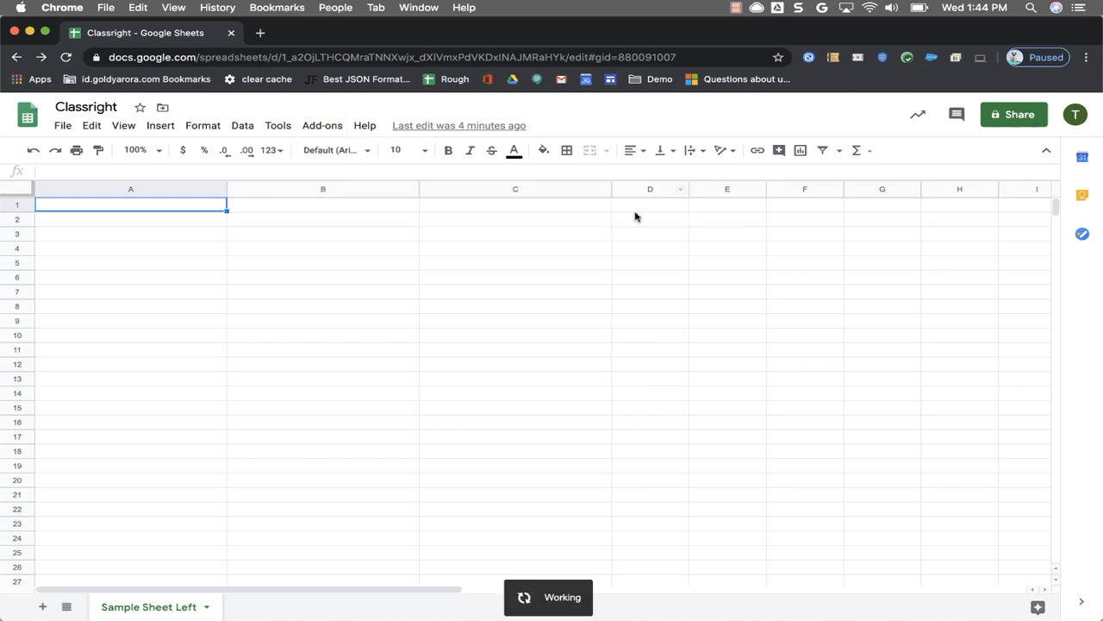
left_click(678, 606)
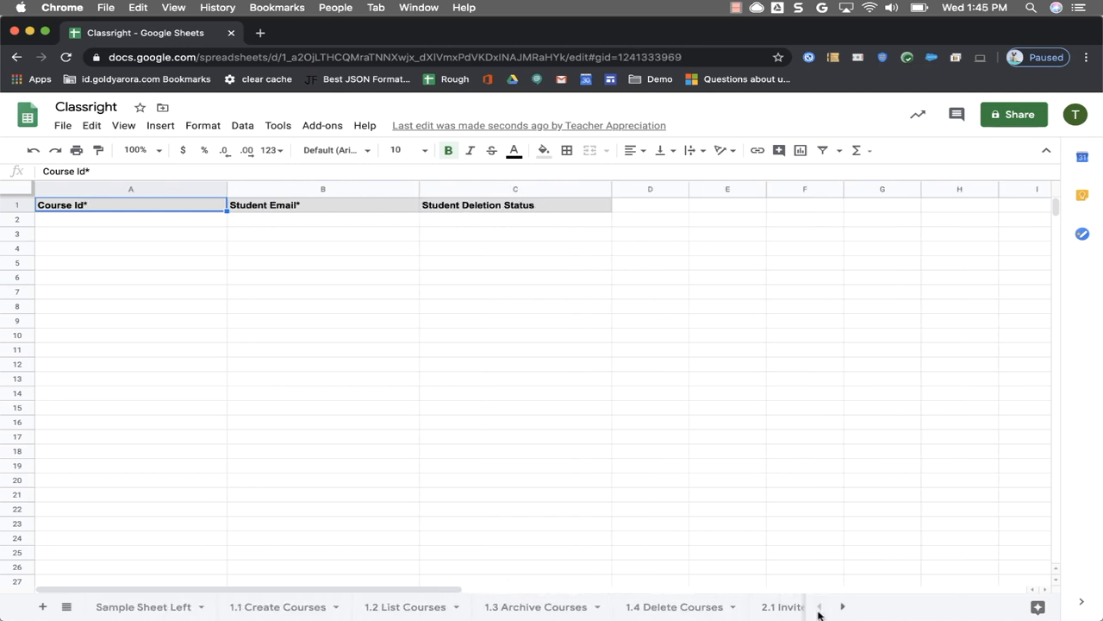
- Open the 1.1 Create Courses tab showing Course Name*, Section and Room headers
left_click(278, 606)
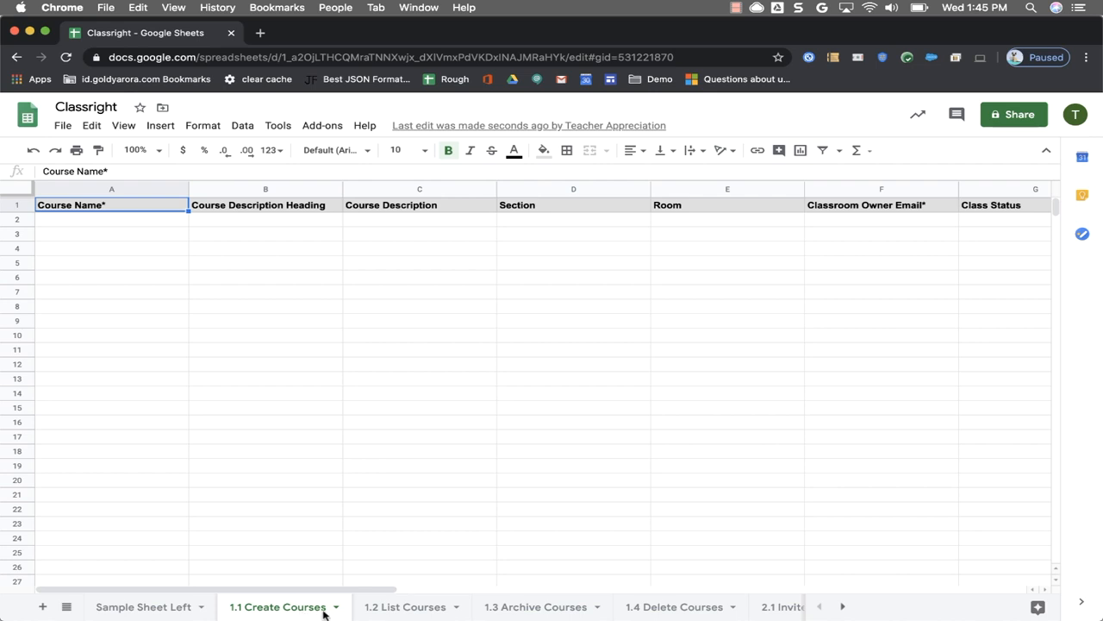
left_click(111, 219)
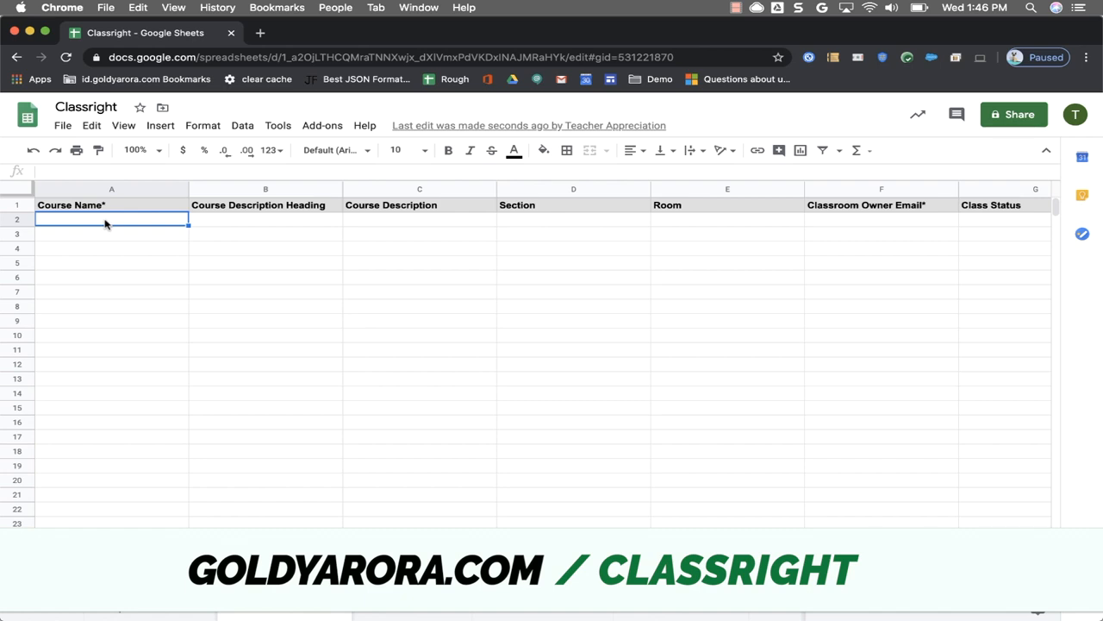
mouse_move(319, 615)
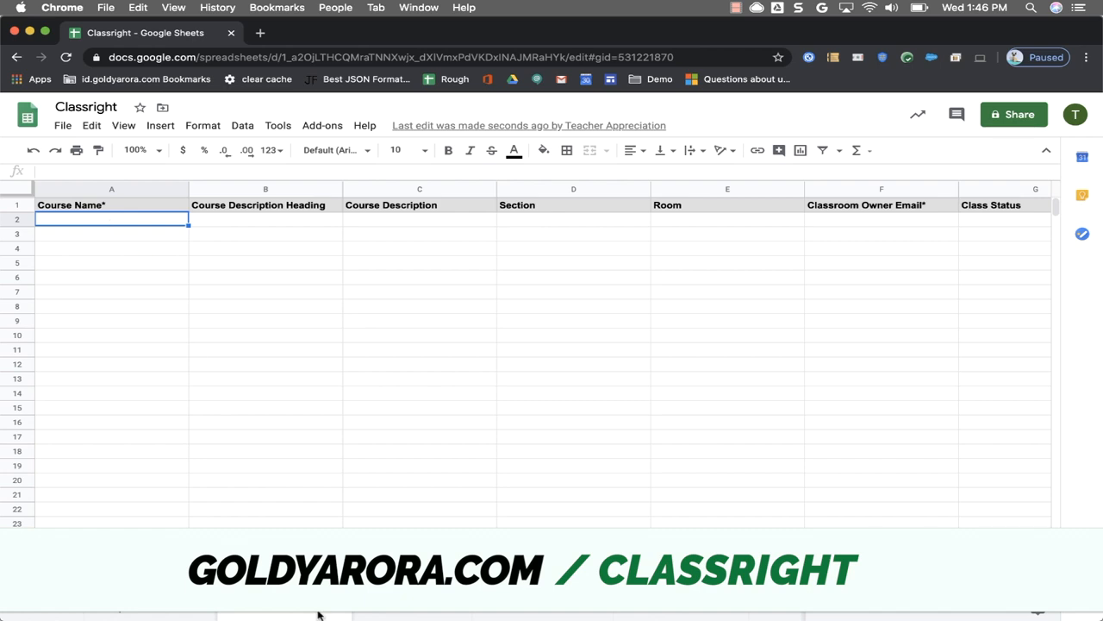
mouse_move(250, 614)
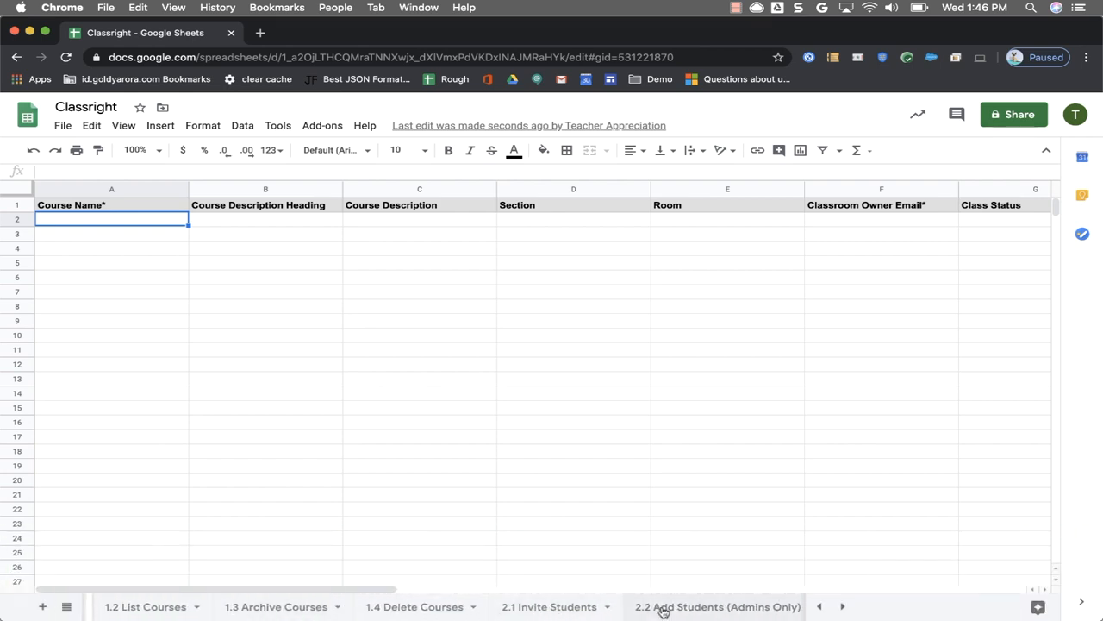
- Open the 2.1 Invite Students tab with Course Id* and Student Email* headers
left_click(549, 606)
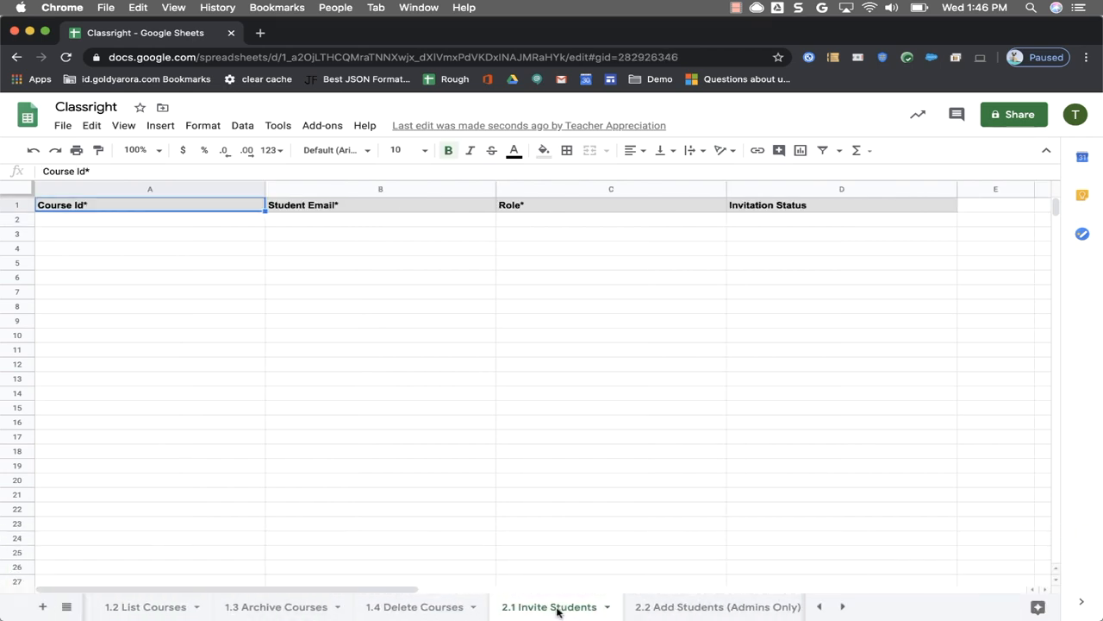